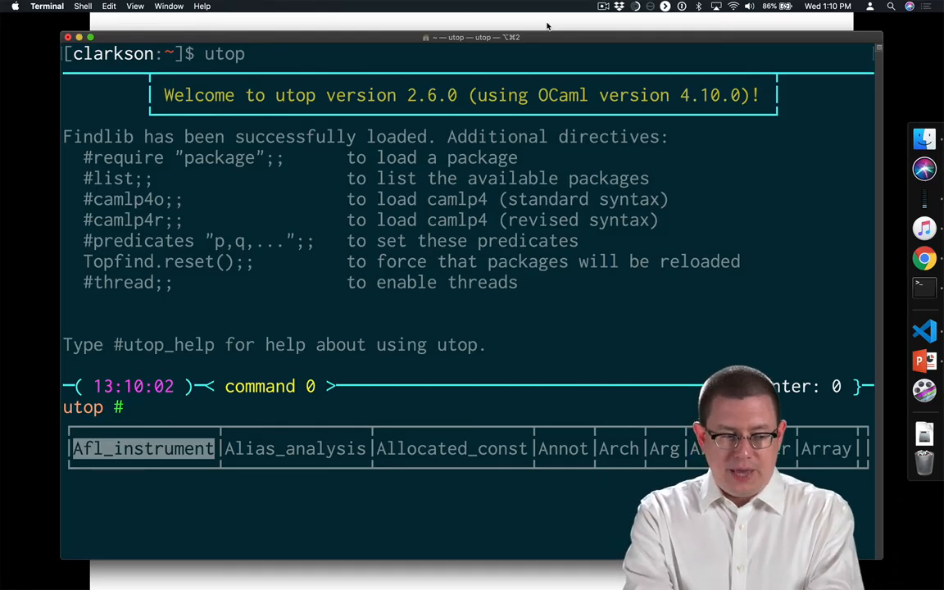
Evaluate `let a = 0 in a;;`, which returns `- : int = 0`.
type("let a =")
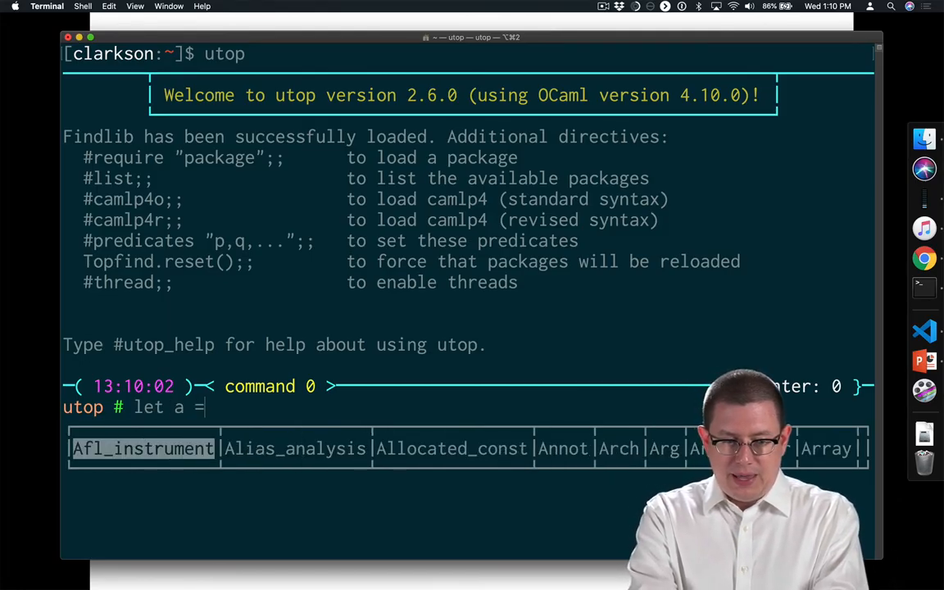
type("0 in")
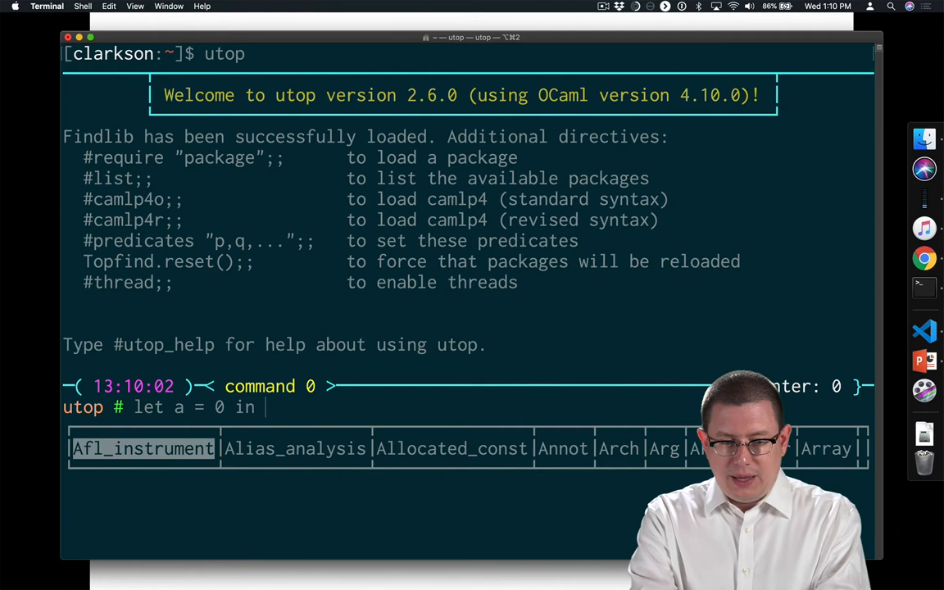
type("a;;")
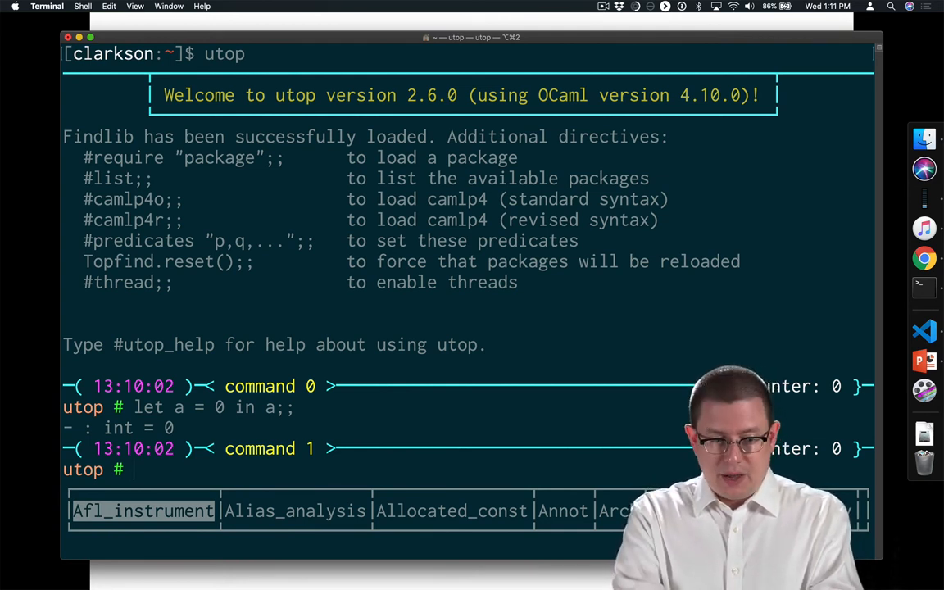
Evaluate `let b = 1 in 2 * b;;`, which returns `- : int = 2`.
type("let b")
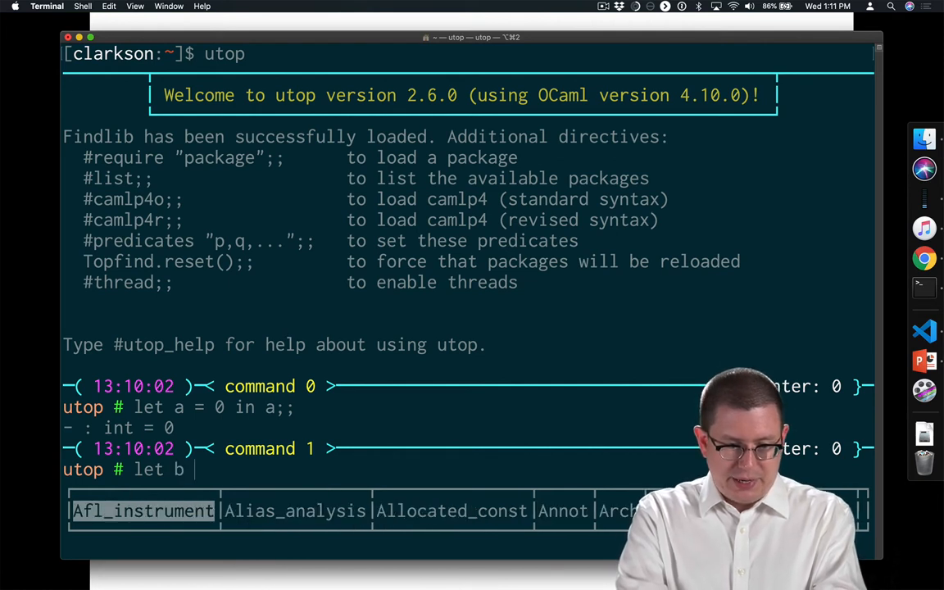
type("= 1 in 2")
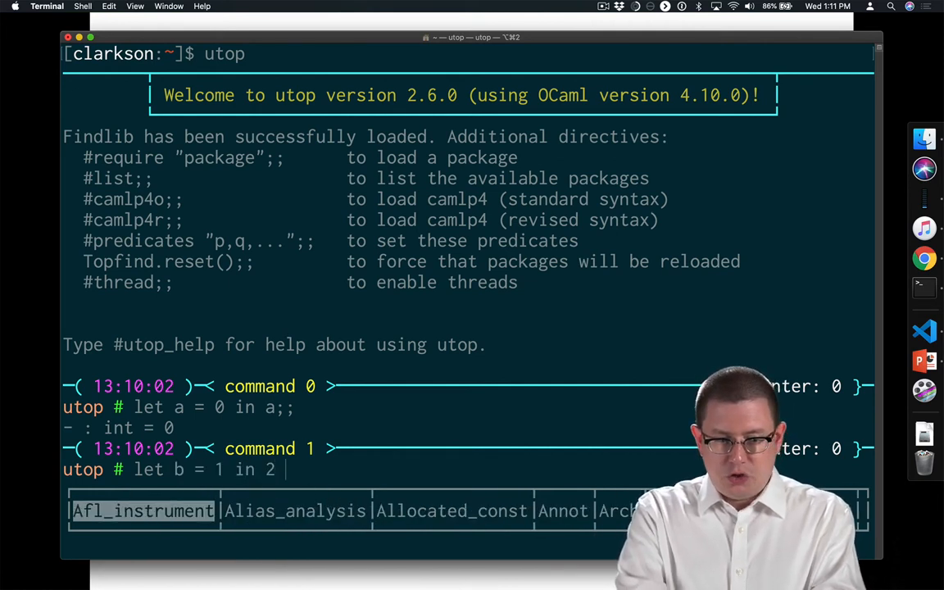
type("* b;;")
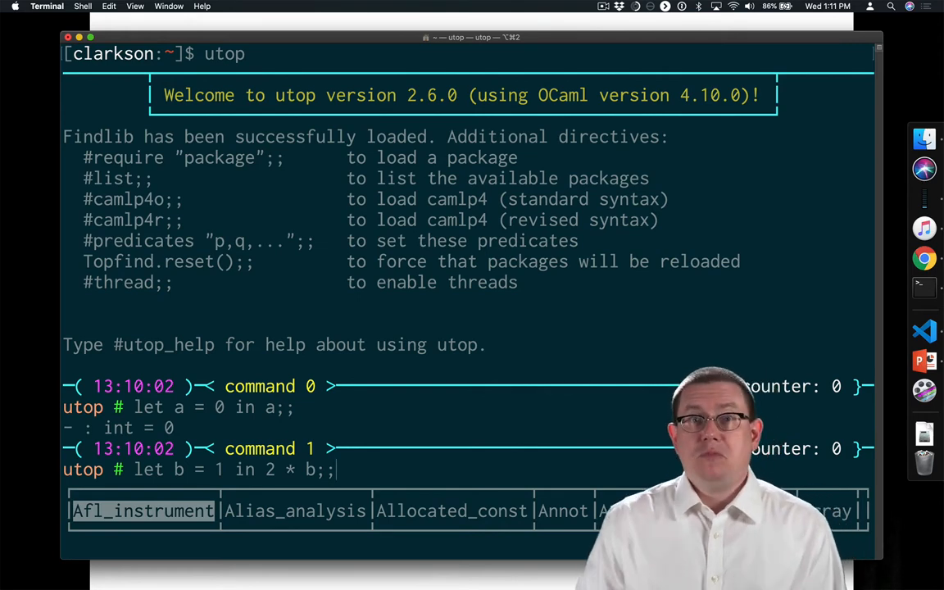
key("Return")
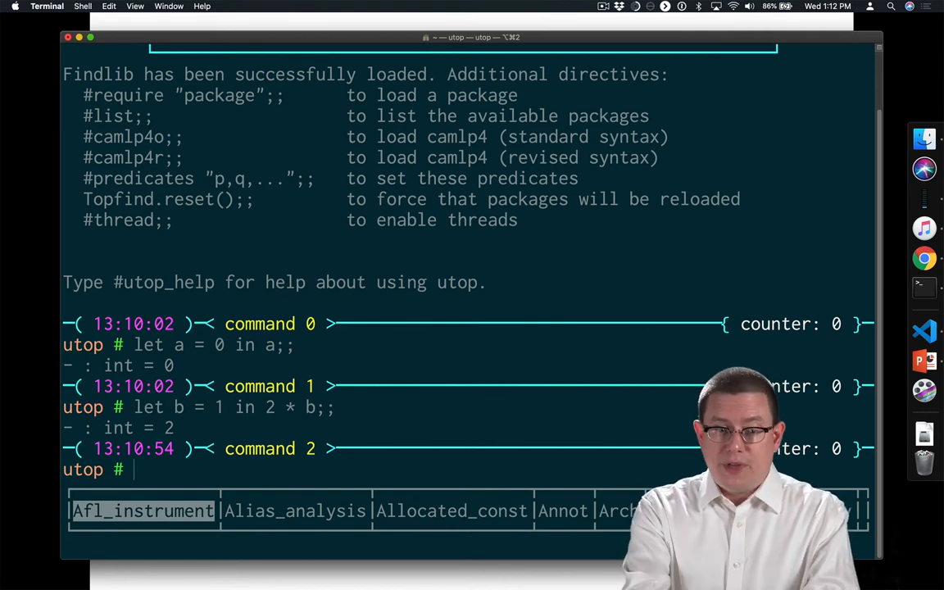
Query `a;;` and `b;;` alone, each producing an "Unbound value" error.
type("a;;")
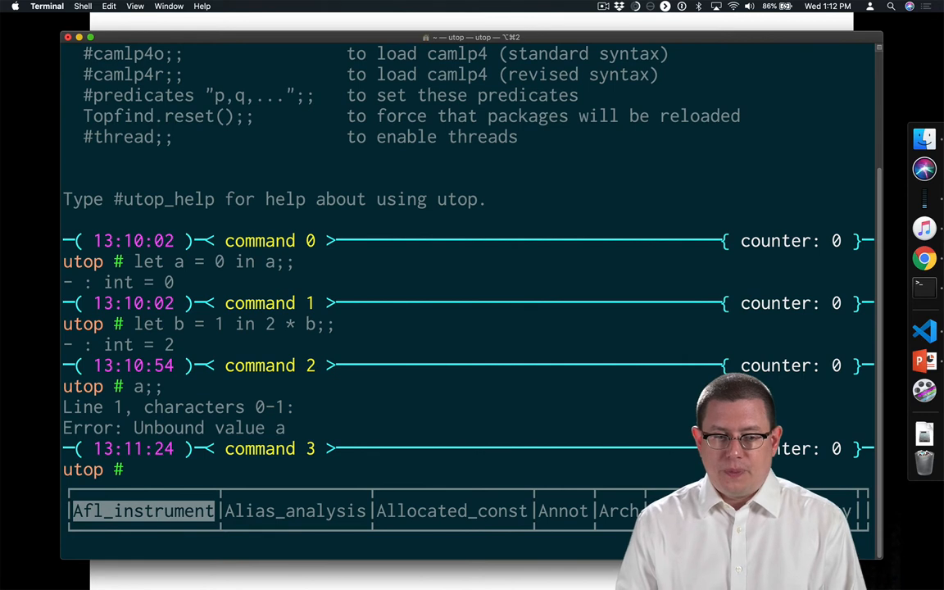
type("b;;")
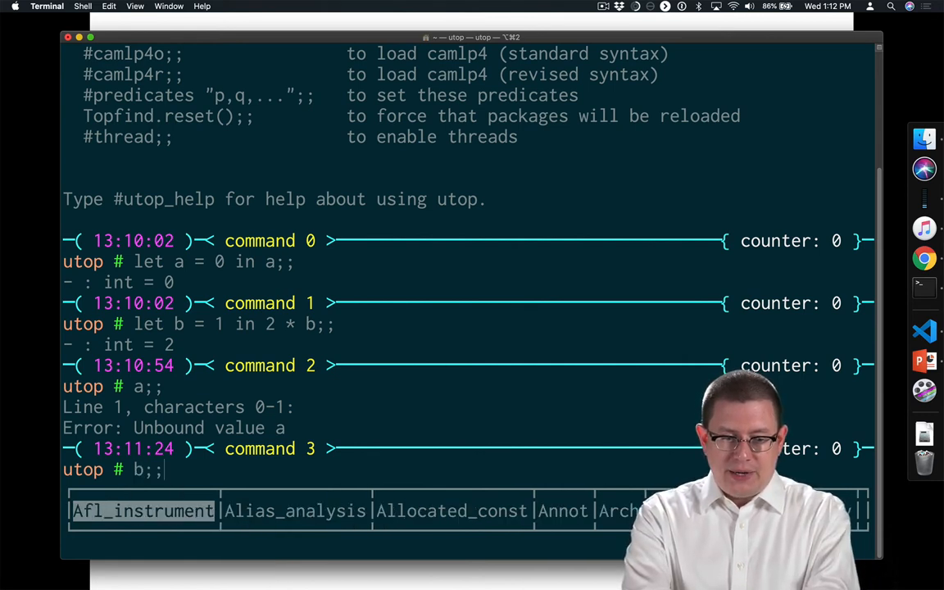
key("Return")
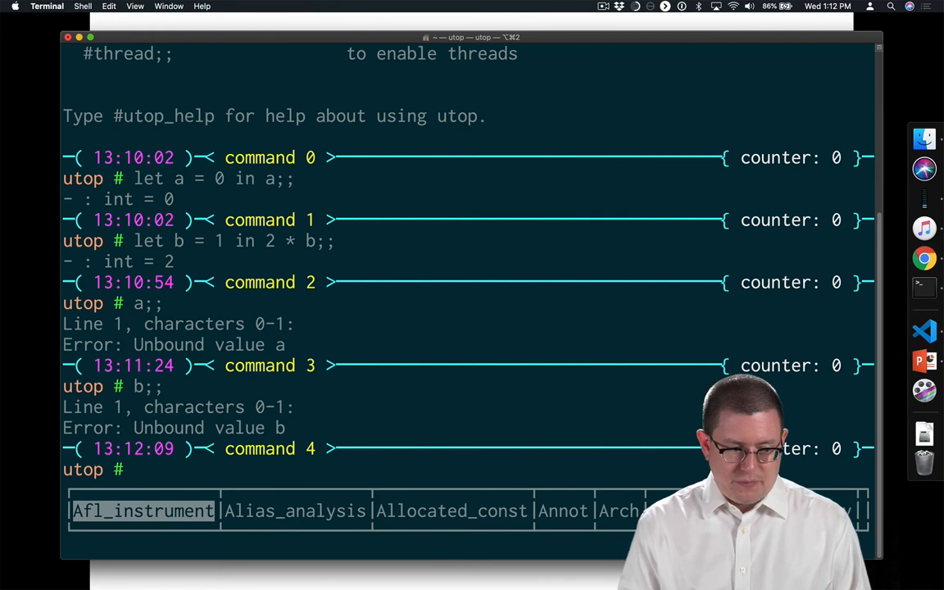
Evaluate `let c = 3 in (let d = 4 in c + d);;`, which returns `- : int = 7`.
type("l")
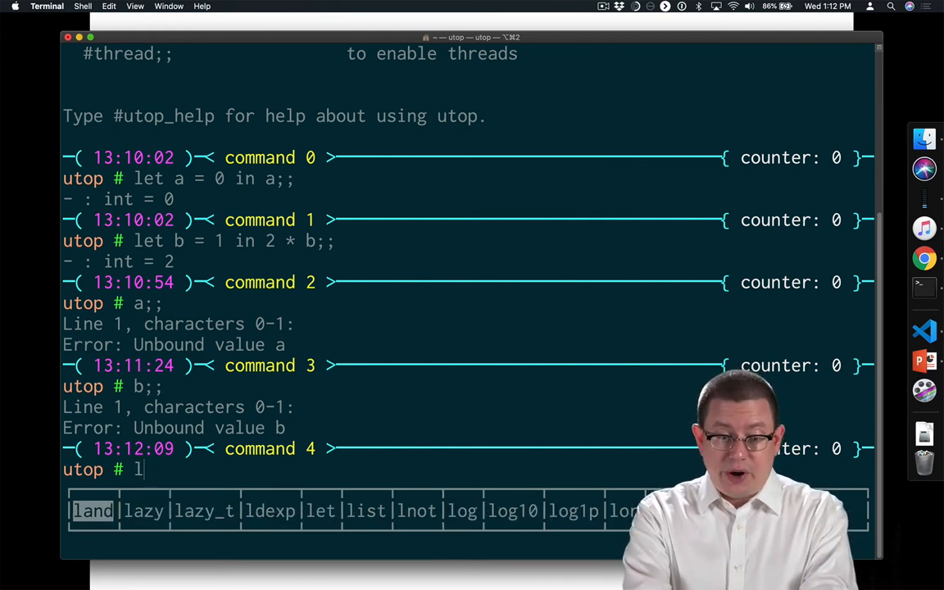
type("et c = 3")
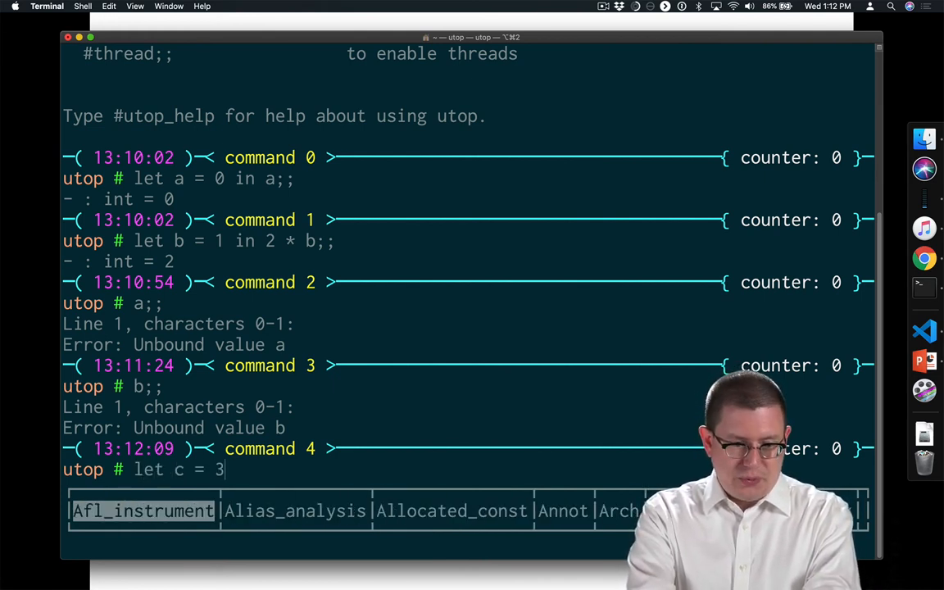
type("in (let d")
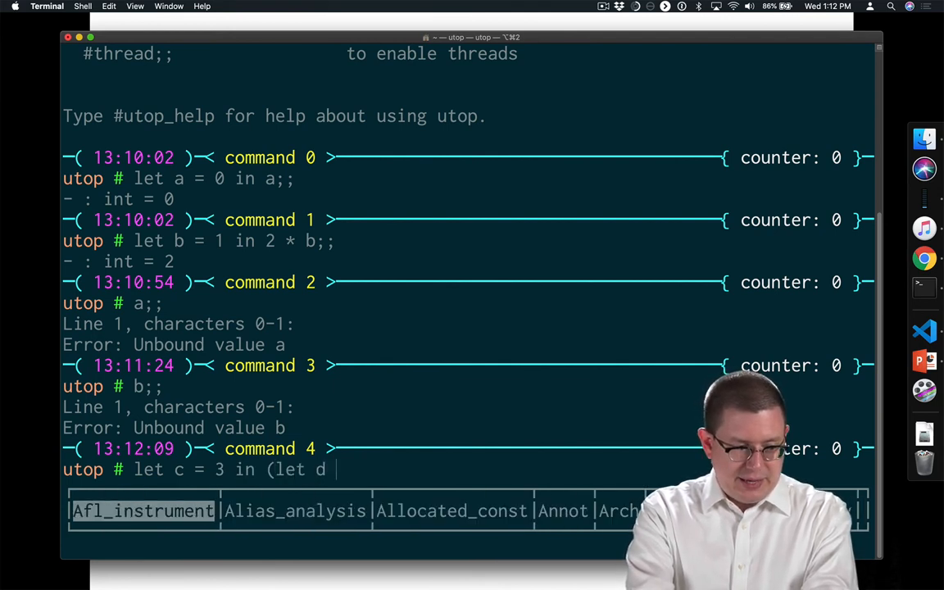
type("= 4 in c + d)")
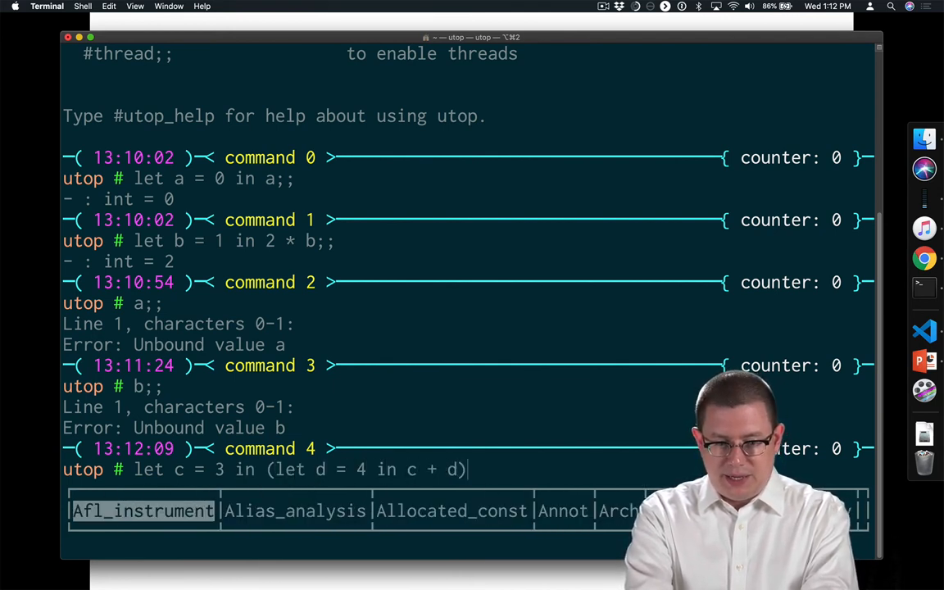
type(";;")
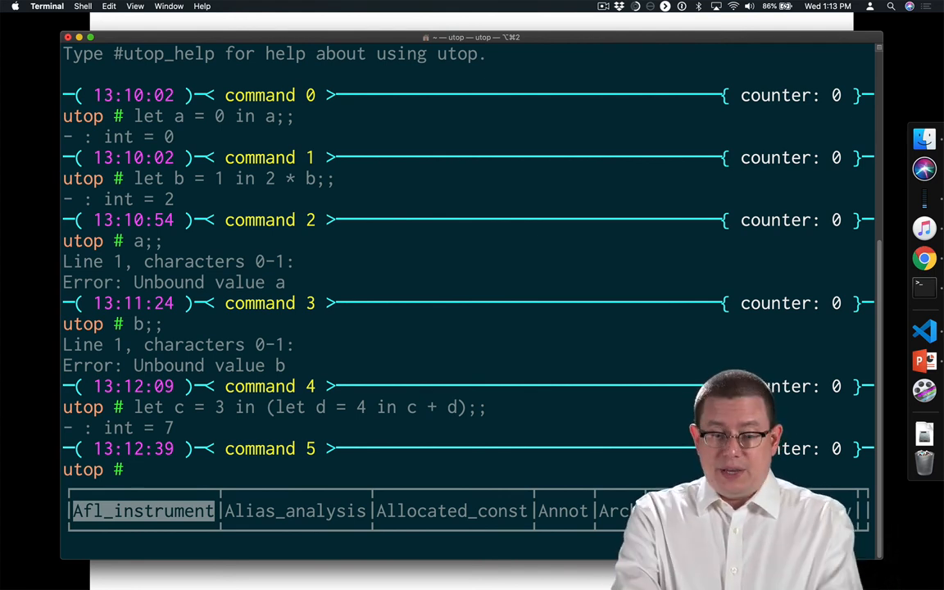
Evaluate `let e = 5 in (let e = 6 in e);;`, giving 6 with an unused-variable warning.
type("let e = 5 in (")
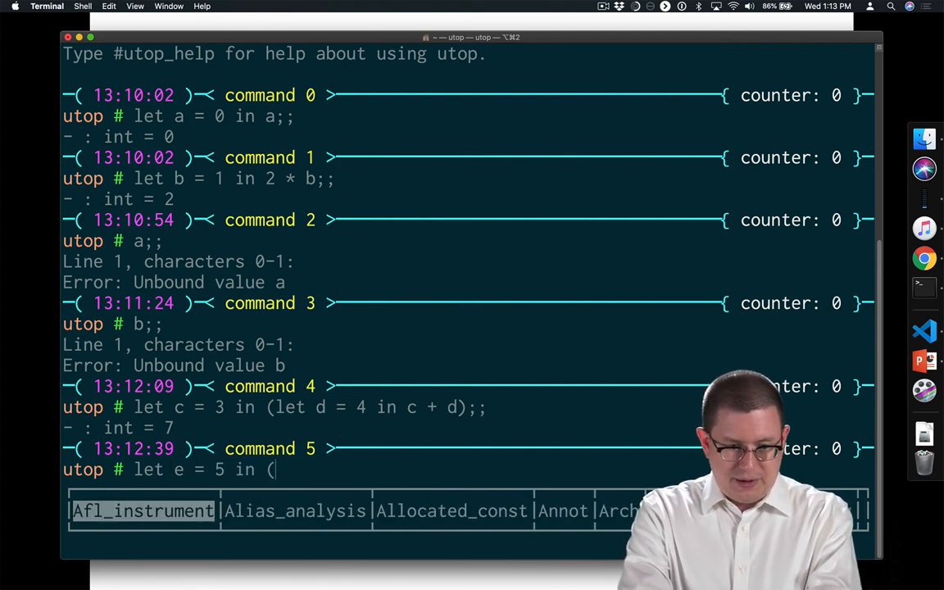
type("let e = 6 in e);;")
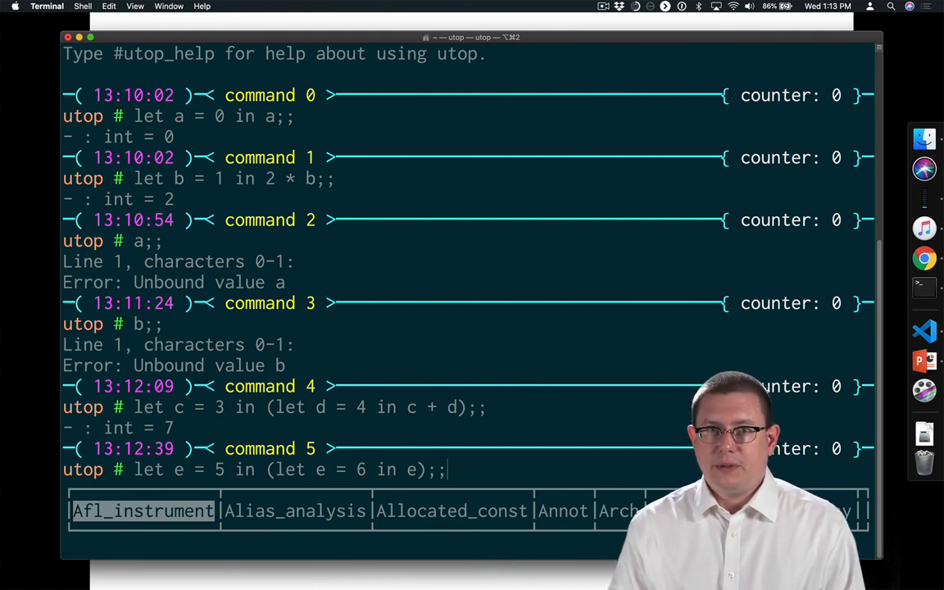
key("Return")
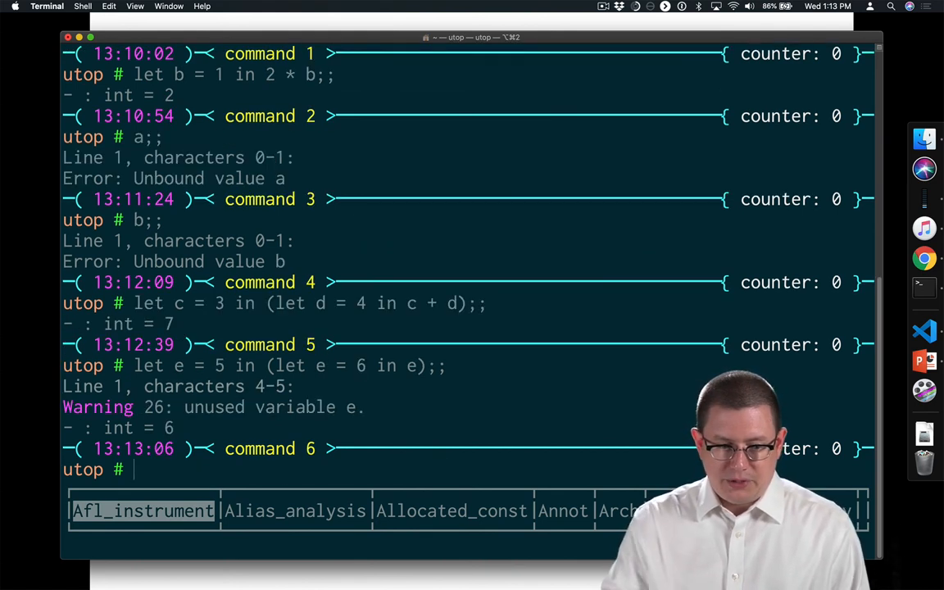